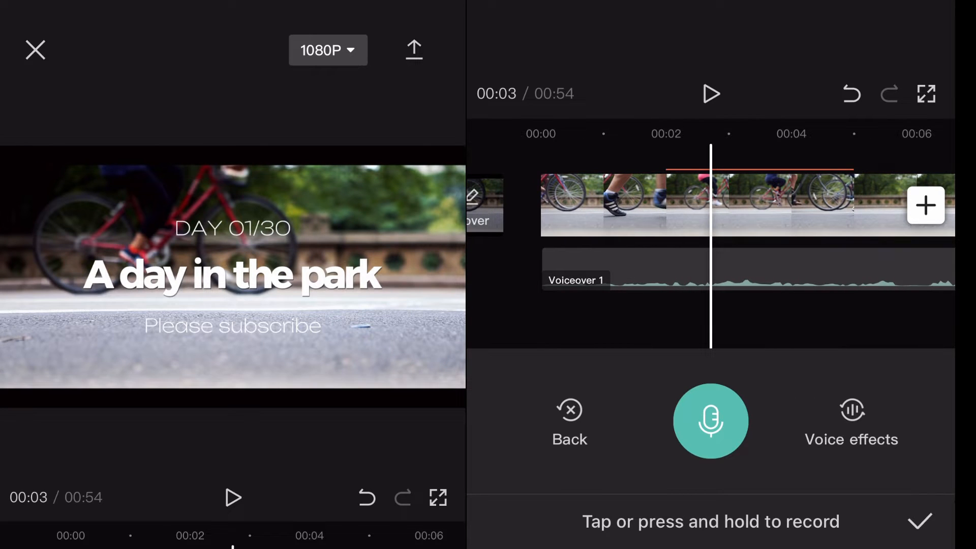
Export the finished park video project from the editor
click(413, 50)
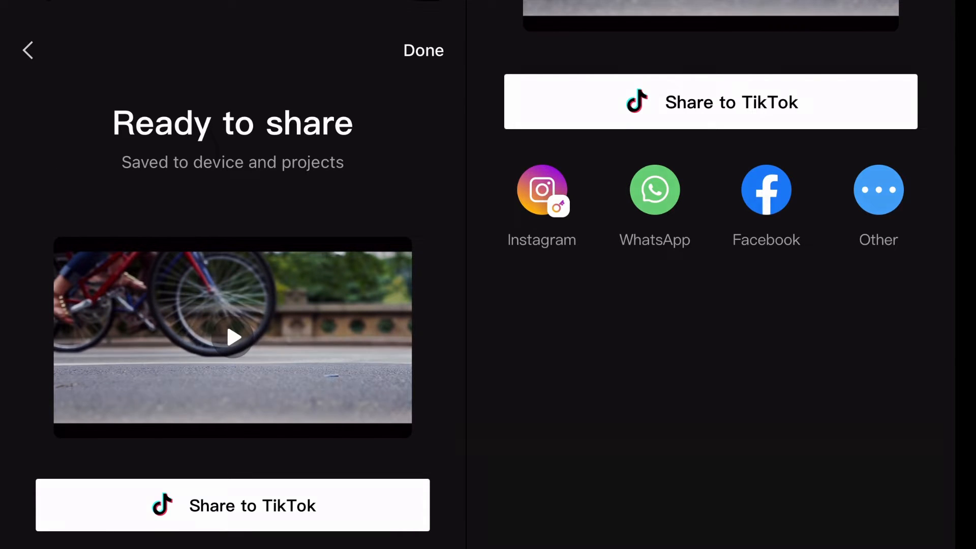
Dismiss the Ready to share screen and bring up the AudioConverter app
click(877, 190)
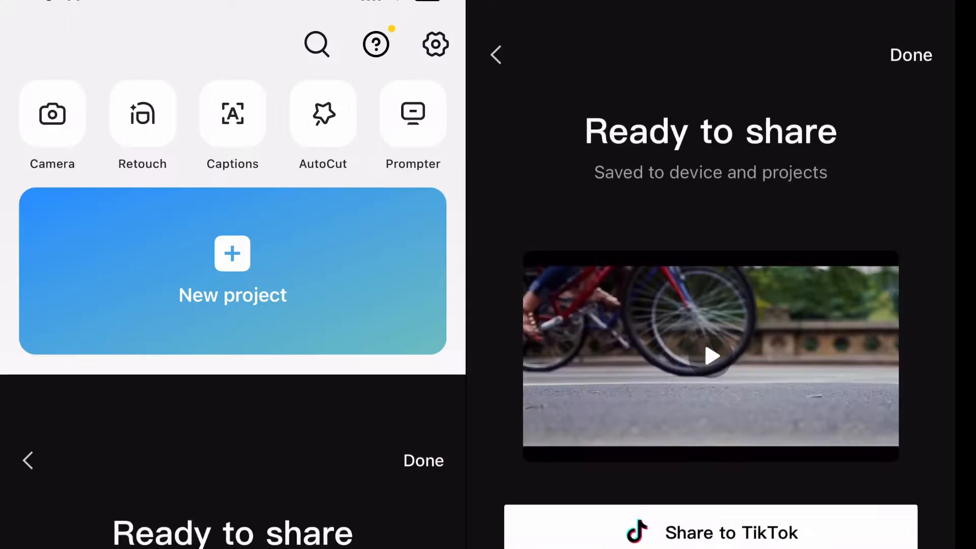
click(911, 55)
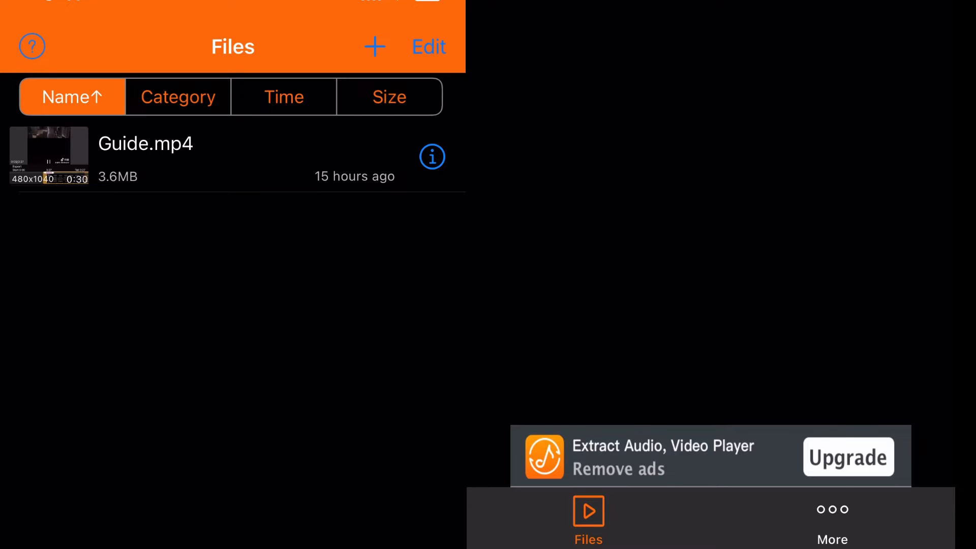
Import the exported 0:54 bicycle video from the video library into the file list
click(846, 456)
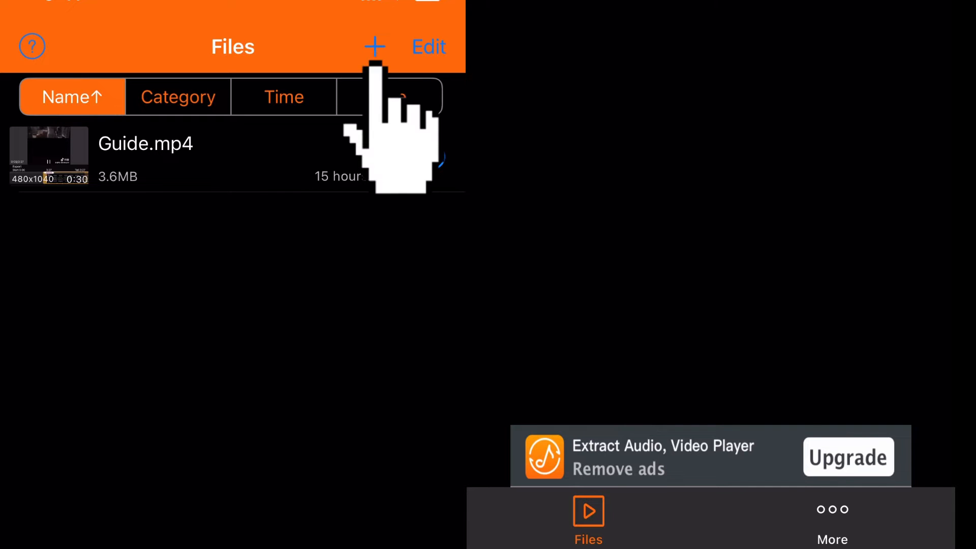
click(374, 46)
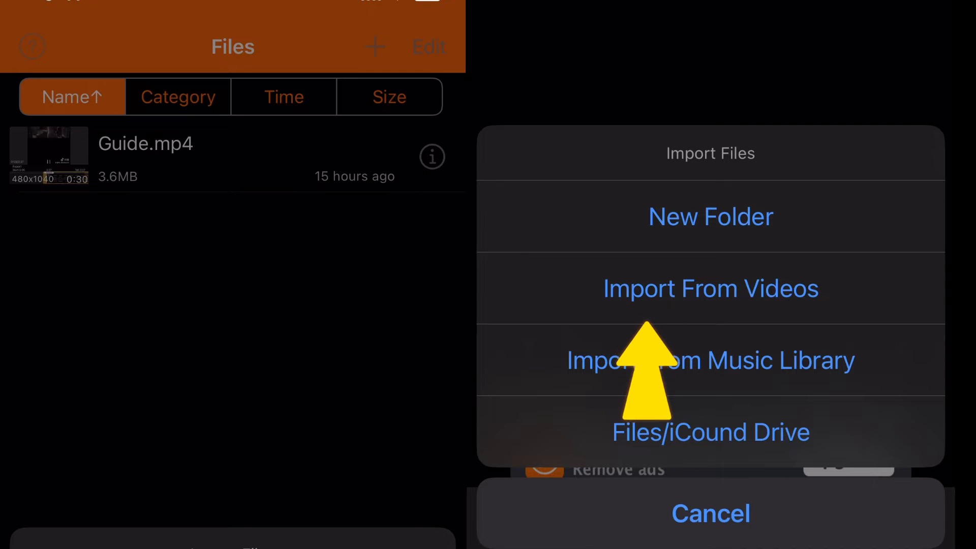
click(711, 513)
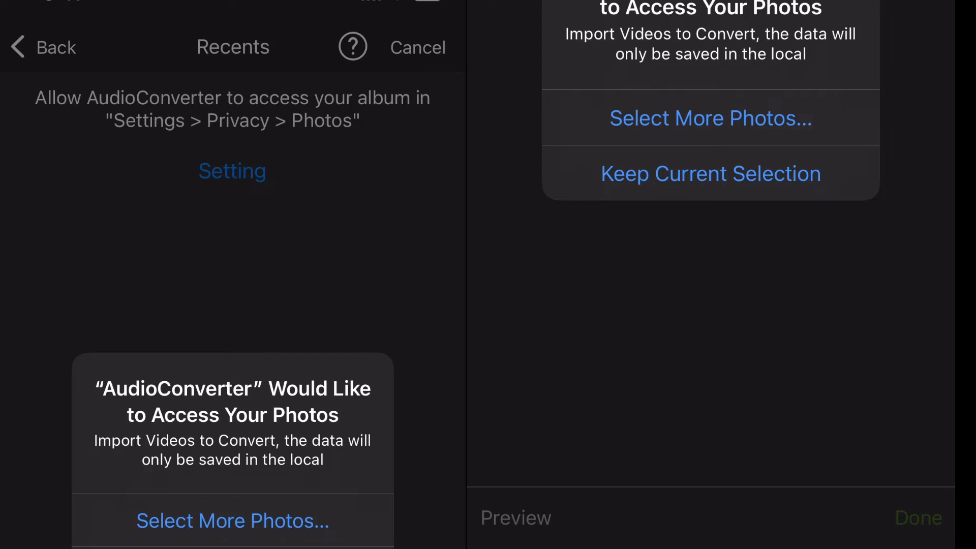
click(711, 118)
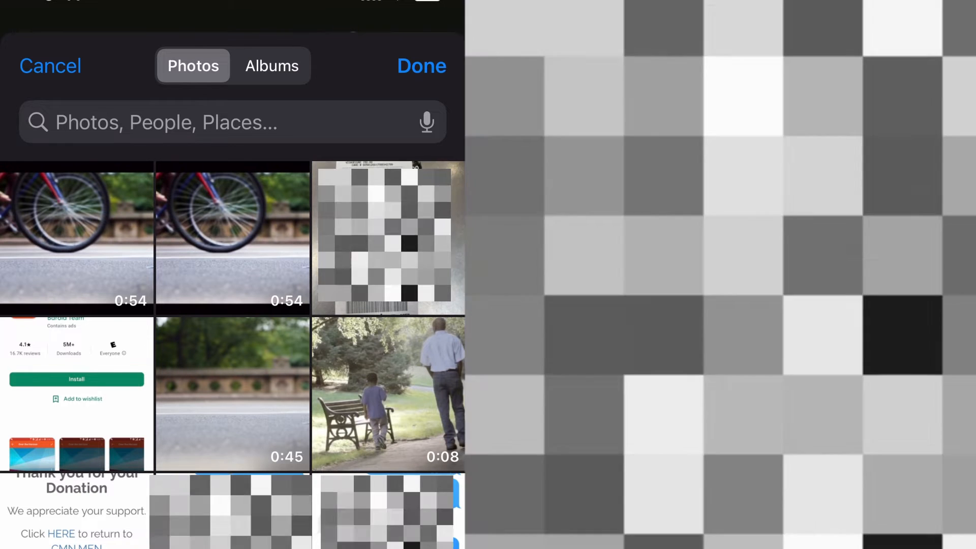
click(77, 239)
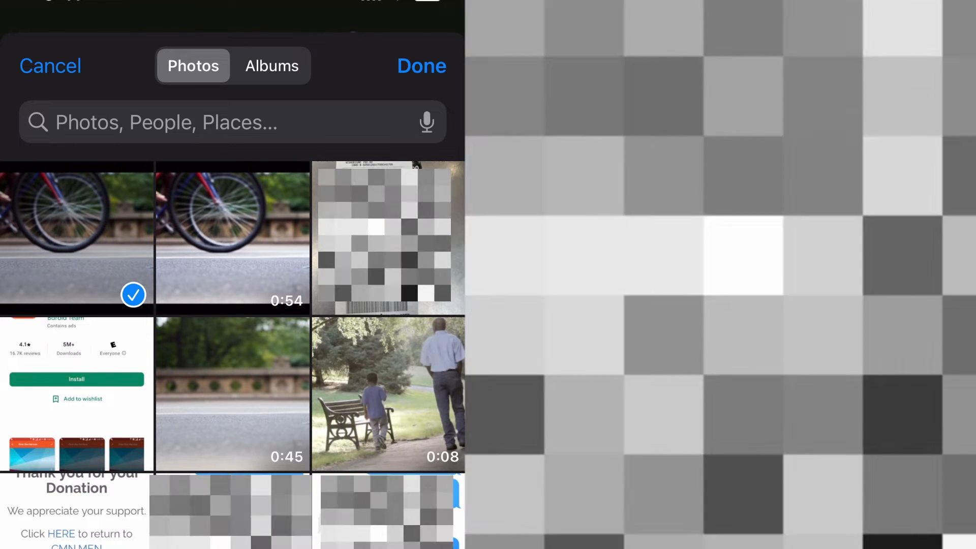
click(421, 66)
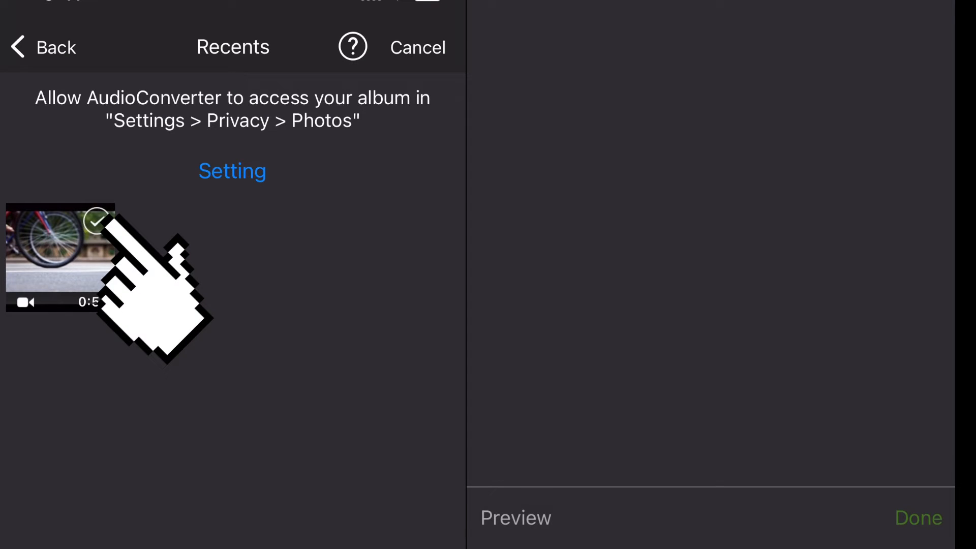
click(96, 223)
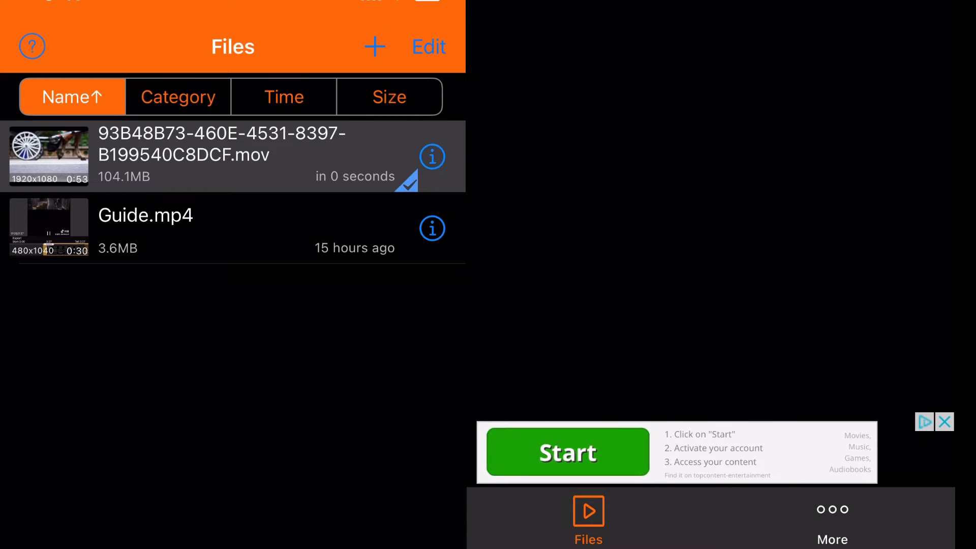
Extract the imported .mov video's audio as MP3 named 'audio tester 1'
click(432, 156)
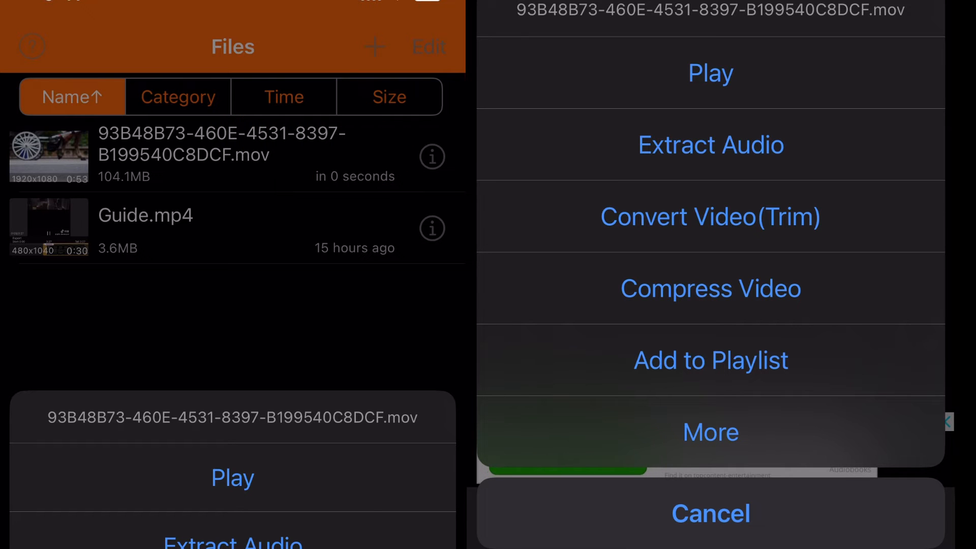
click(711, 144)
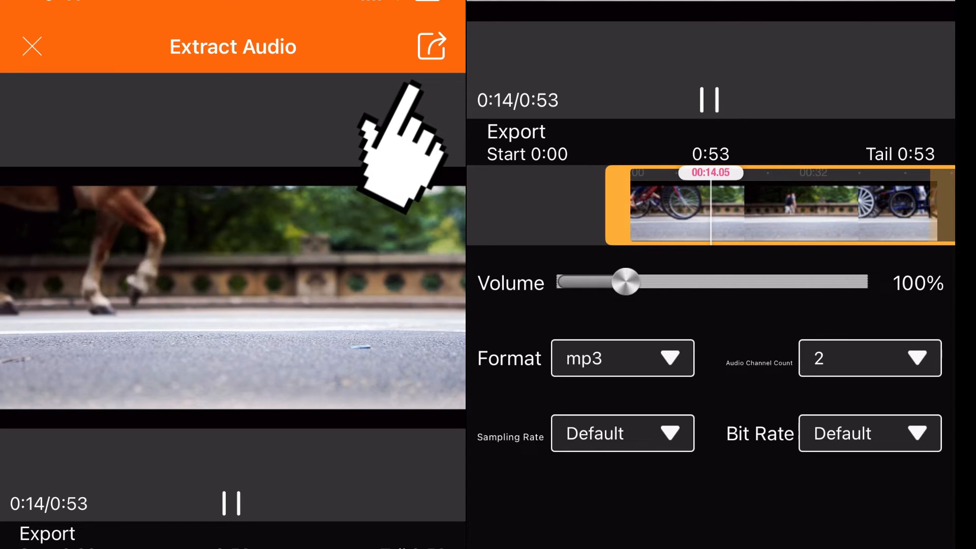
click(431, 46)
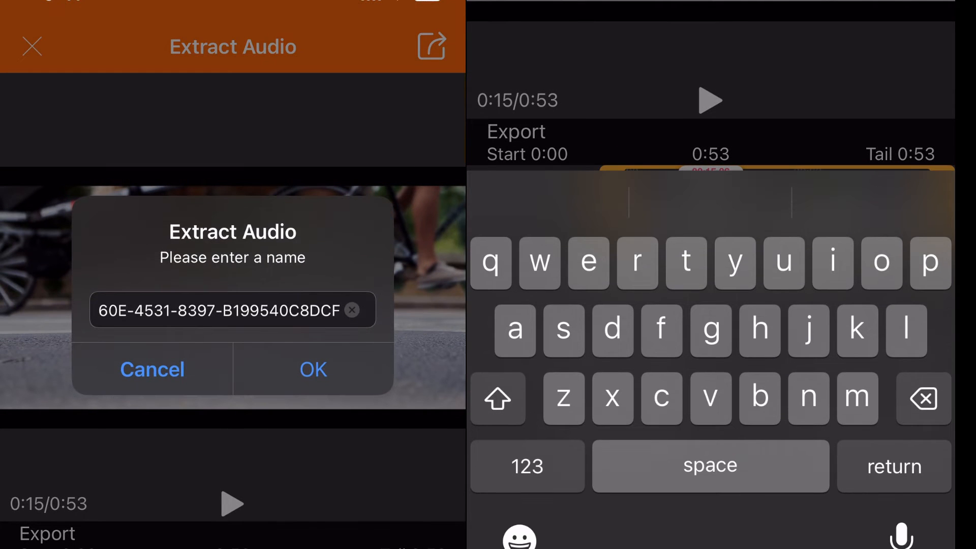
click(351, 309)
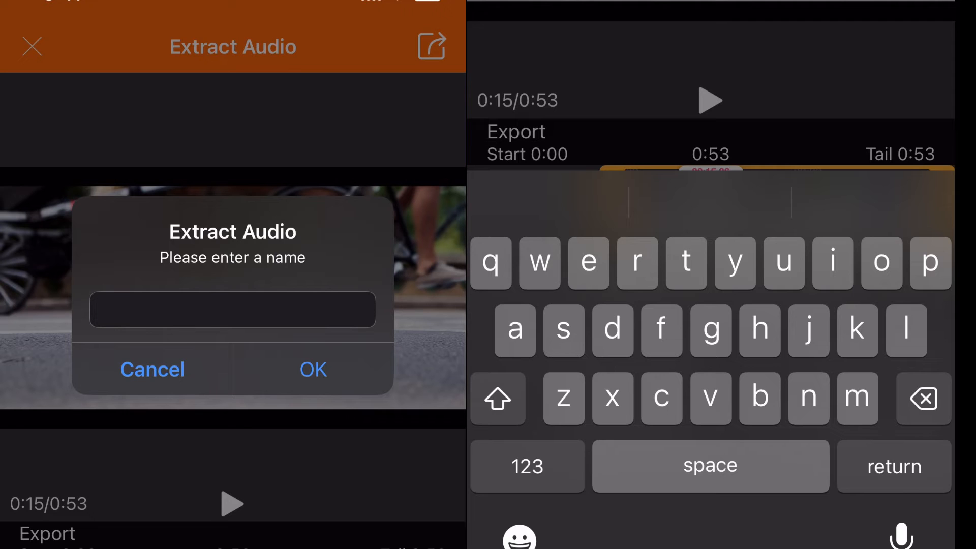
text(audio tester 1)
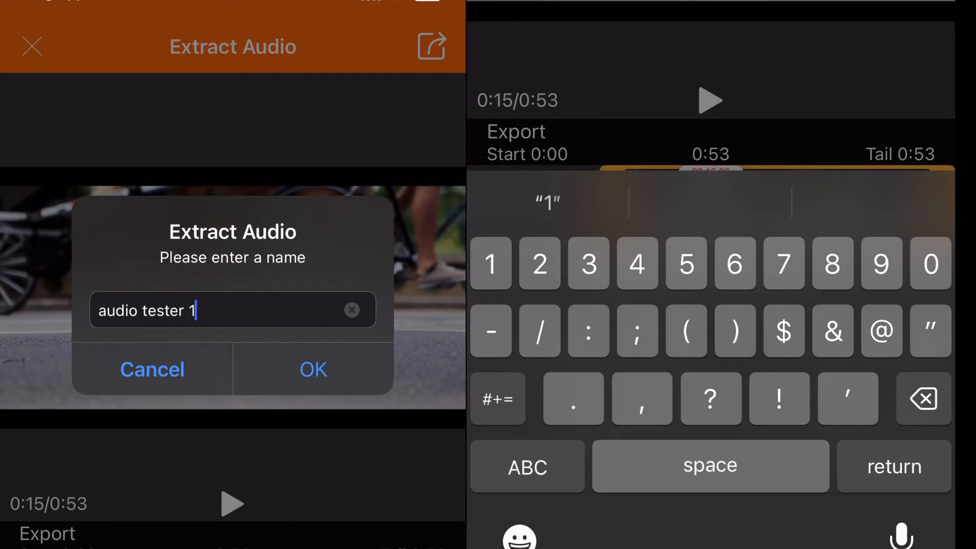
click(313, 369)
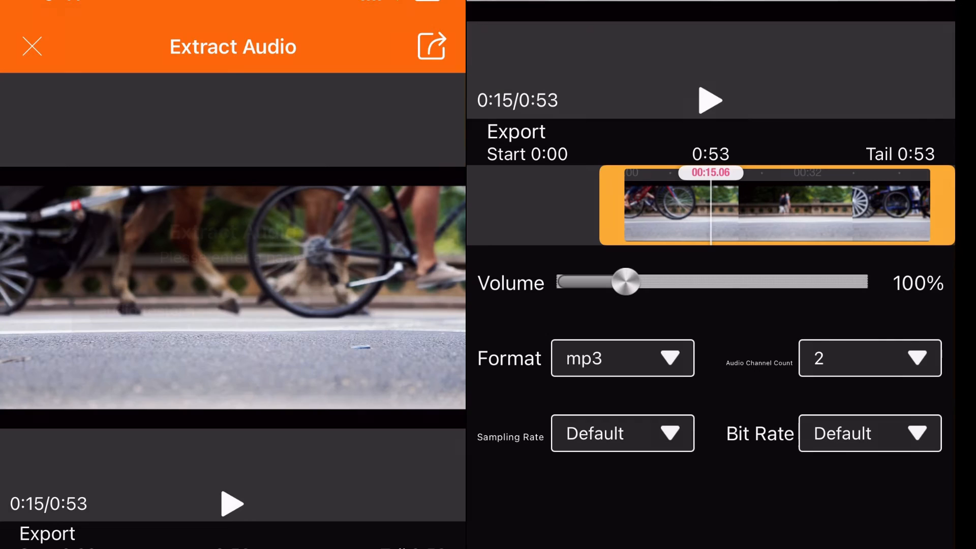
Return to the file list where 'audio tester 1.mp3' (840.1 KB) now appears
click(31, 46)
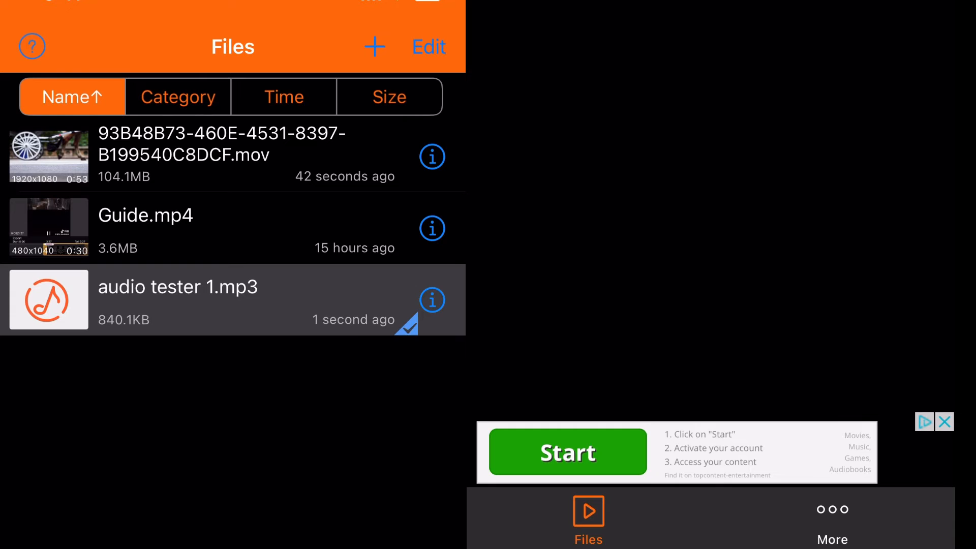
Share 'audio tester 1.mp3' to Save to Files, showing iCloud Drive folders
click(432, 301)
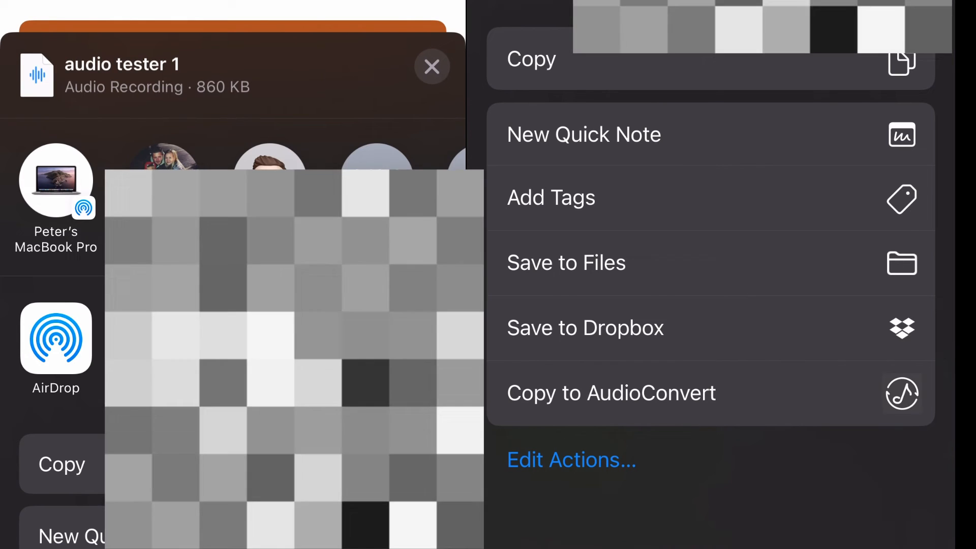
click(566, 262)
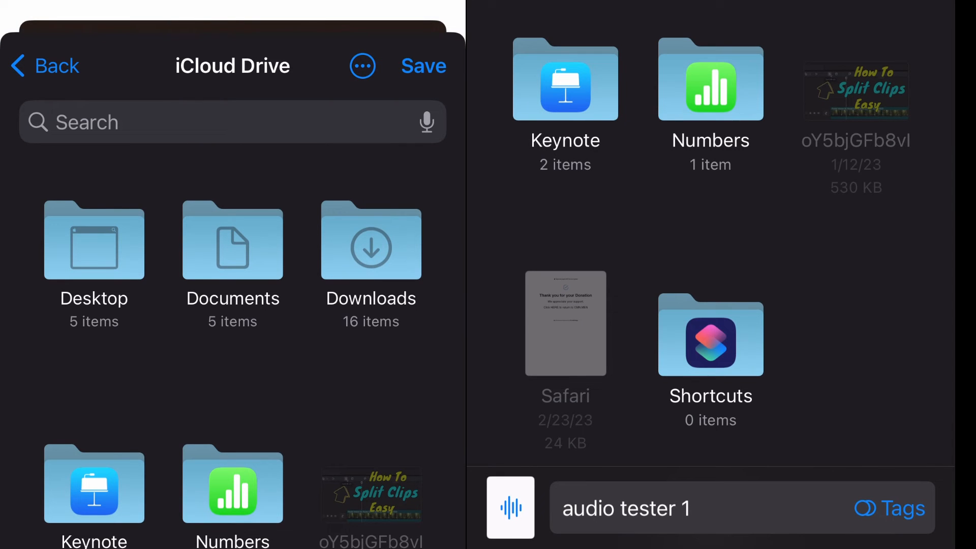